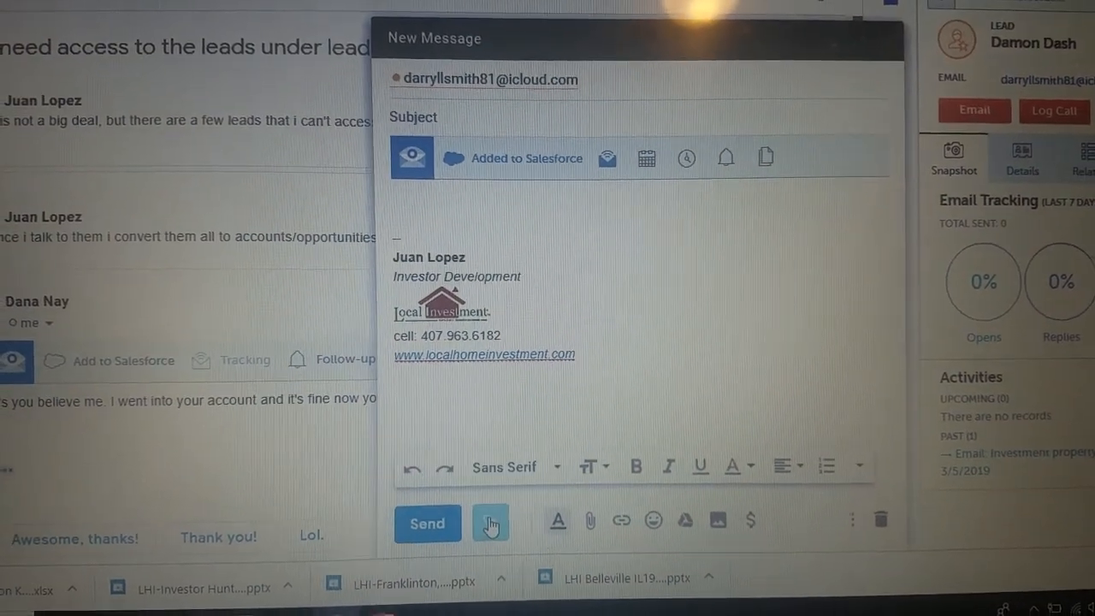
Start a tracked document link in the draft and bring up the uploaded property flyer library
click(489, 522)
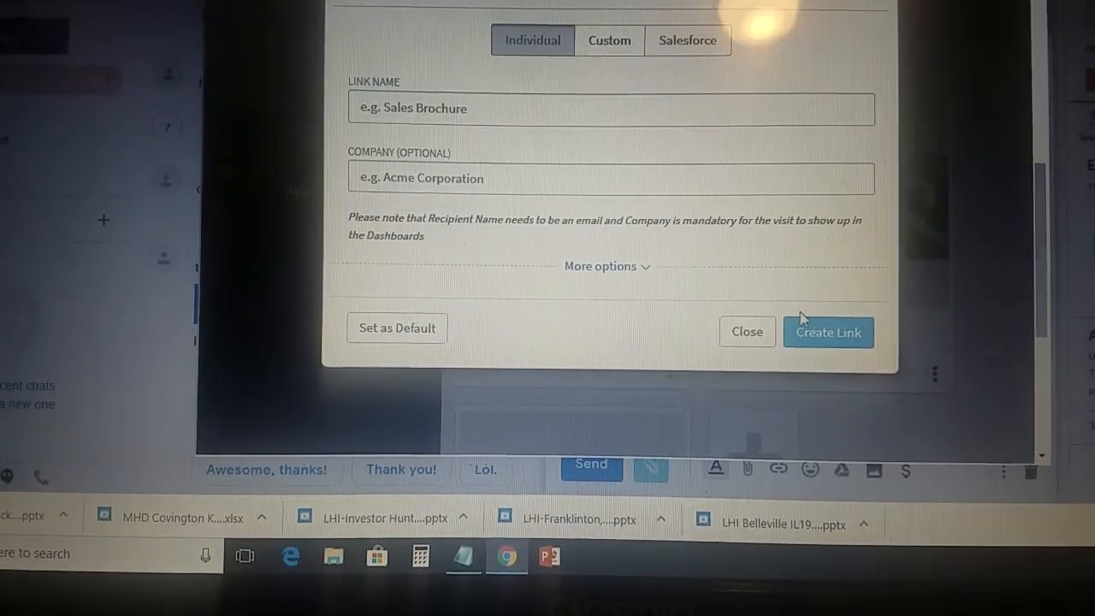
click(746, 332)
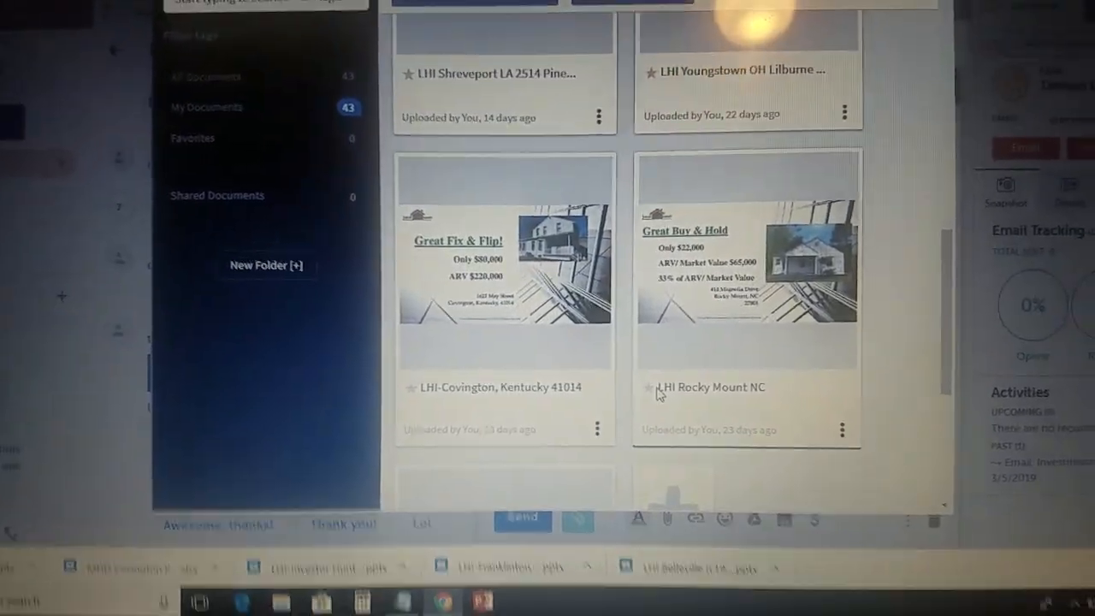